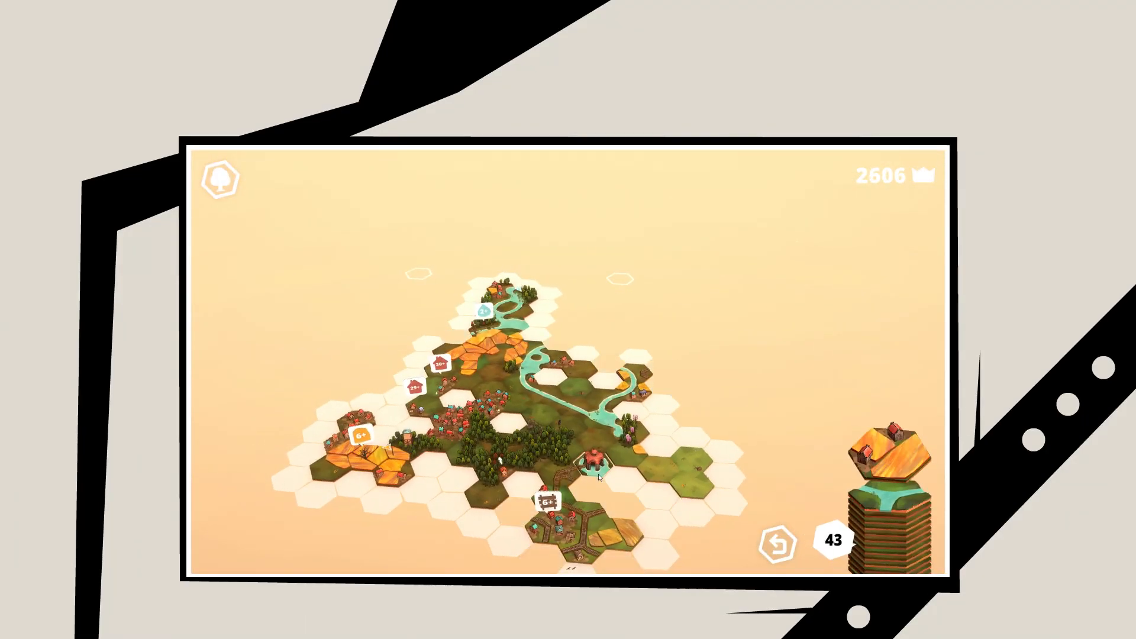
Place two creature tiles at the board's upper-left edge, bringing the score to 35.50 with 16 tiles left
click(594, 471)
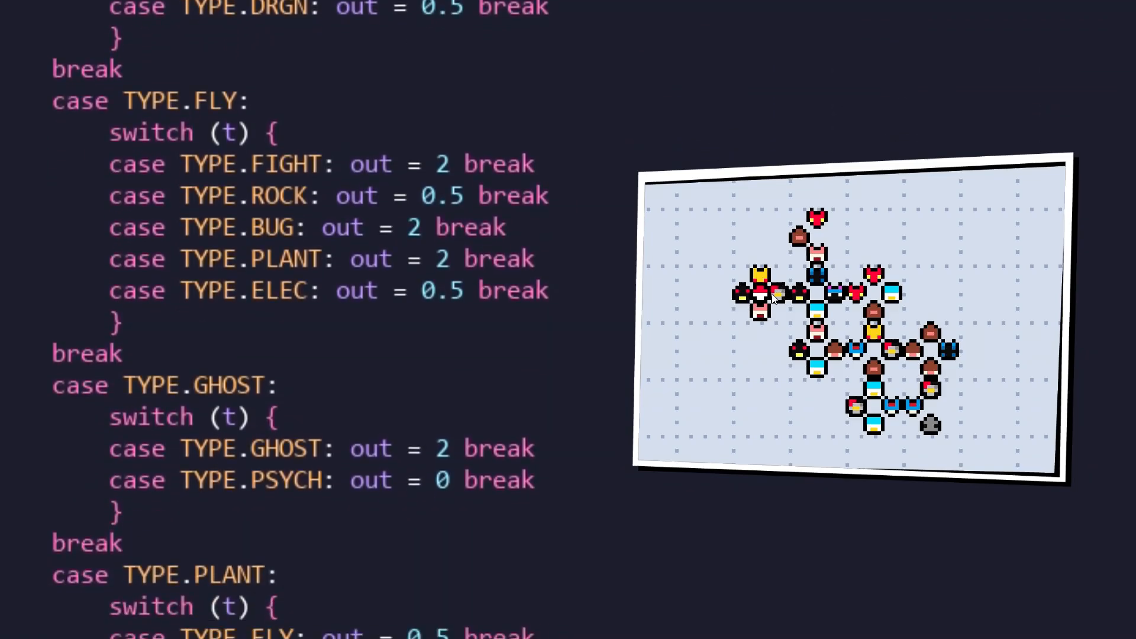
scroll(down, 3)
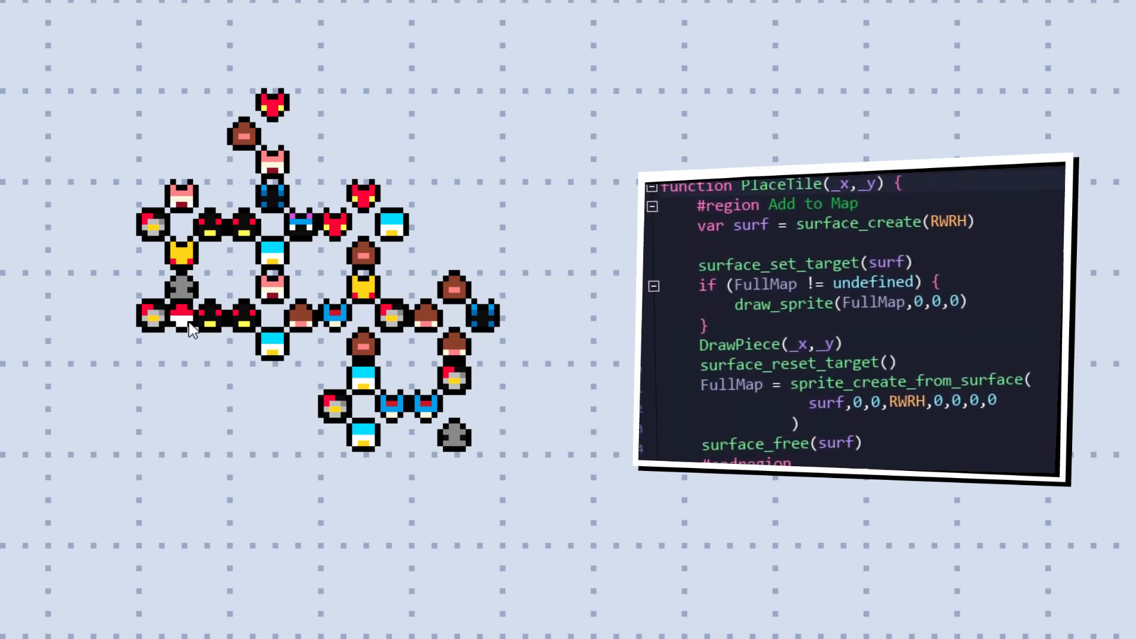
scroll(down, 3)
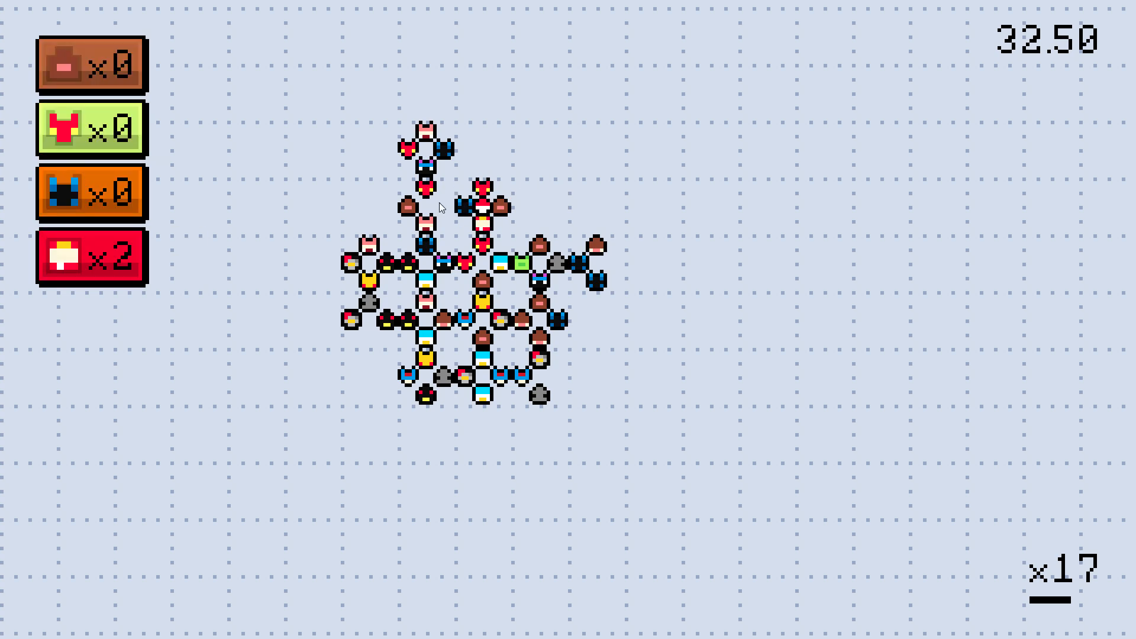
click(366, 206)
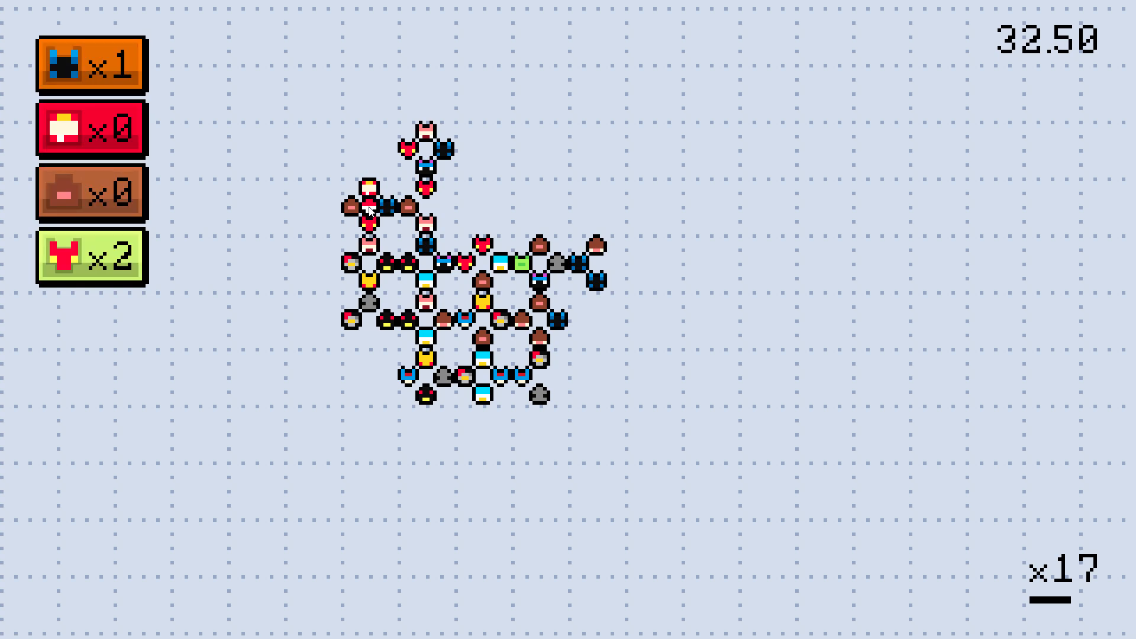
click(369, 211)
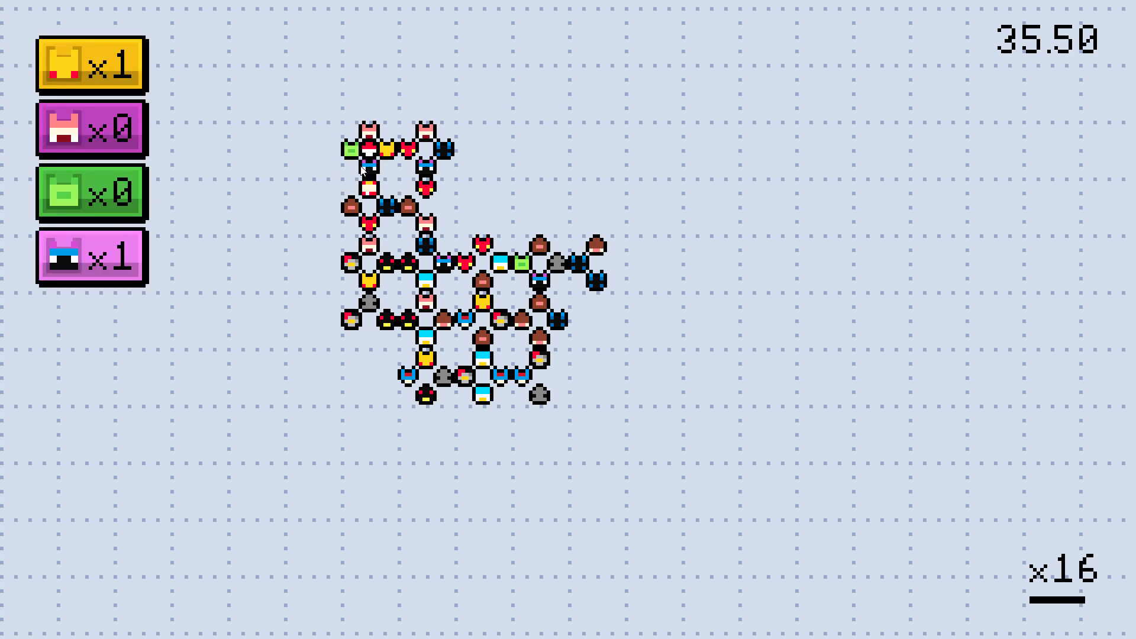